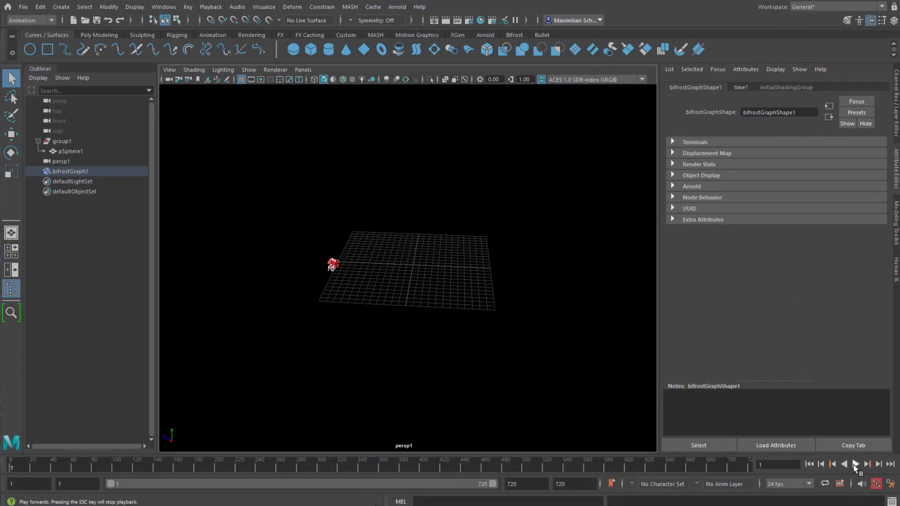
Step: Play back the finished Bifrost particle animation from the time slider
{"action": "left_click", "coordinate": [854, 465]}
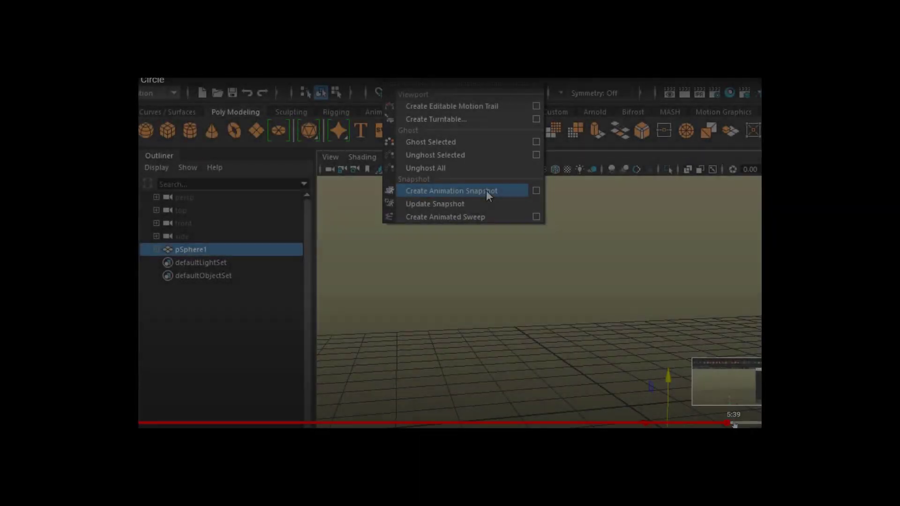
Step: Open the starting scene containing only group1 with the animated pSphere1
{"action": "left_click", "coordinate": [450, 191]}
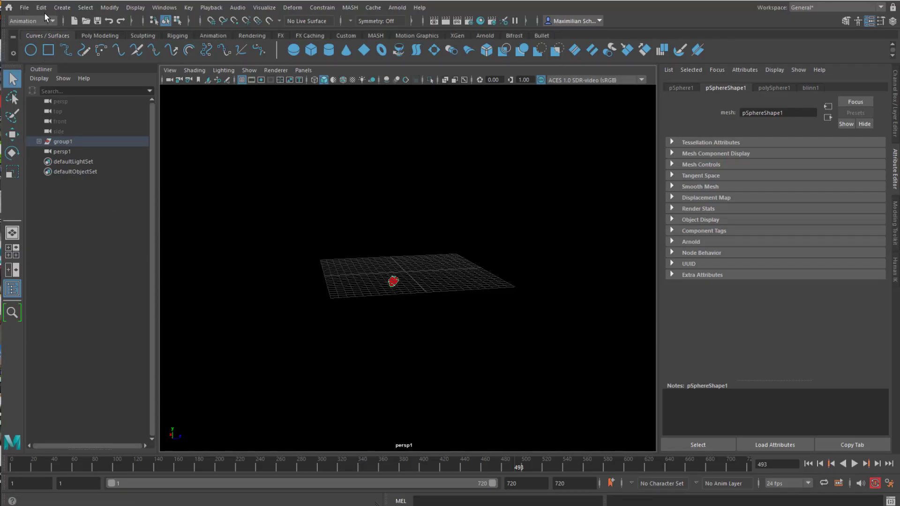
{"action": "mouse_move", "coordinate": [264, 8]}
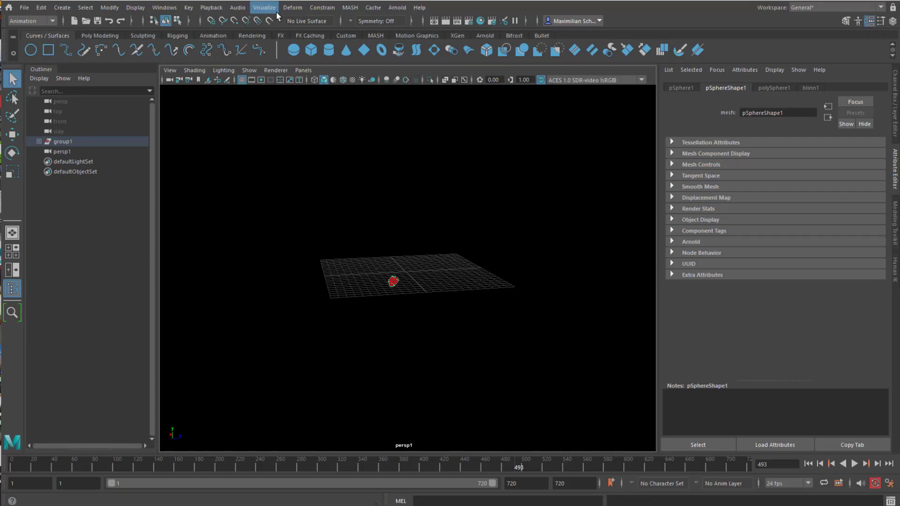
{"action": "left_click", "coordinate": [263, 7]}
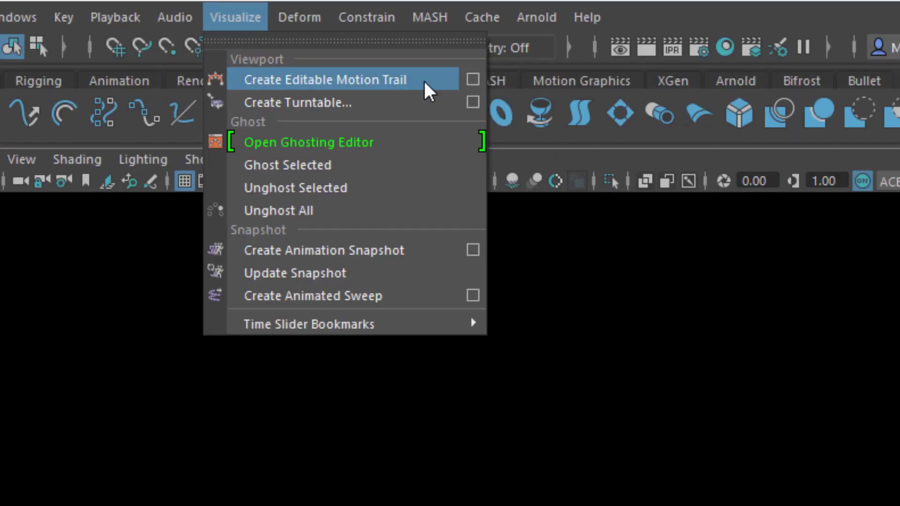
{"action": "left_click", "coordinate": [324, 79]}
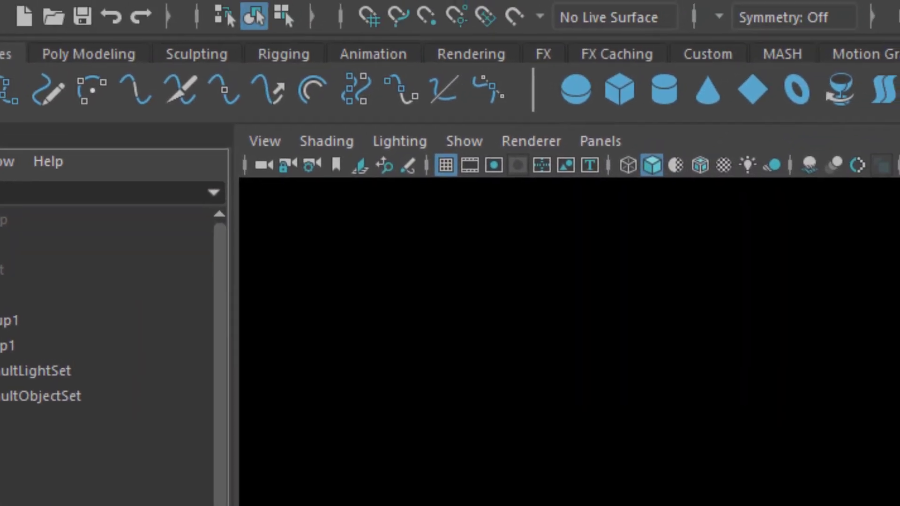
Step: Open the Bifrost Graph Editor and expand group1 to reach pSphereShape1
{"action": "left_click", "coordinate": [225, 18]}
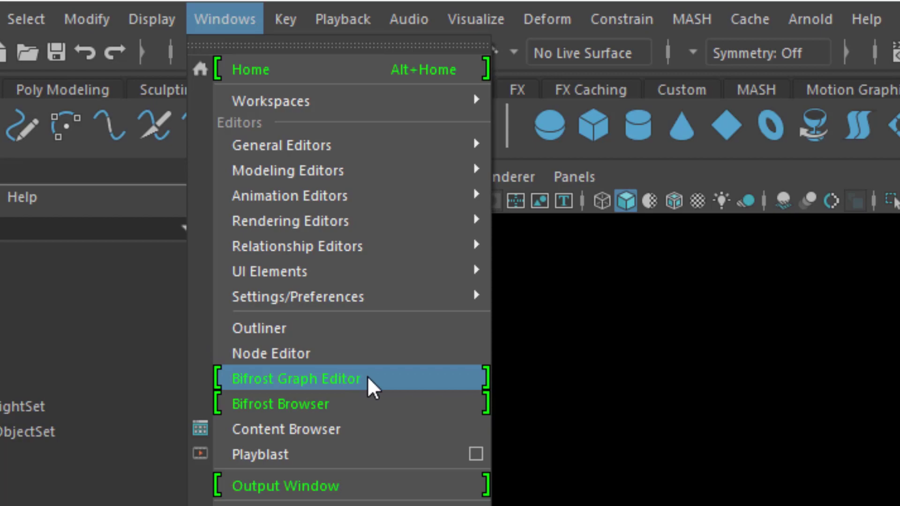
{"action": "left_click", "coordinate": [295, 379]}
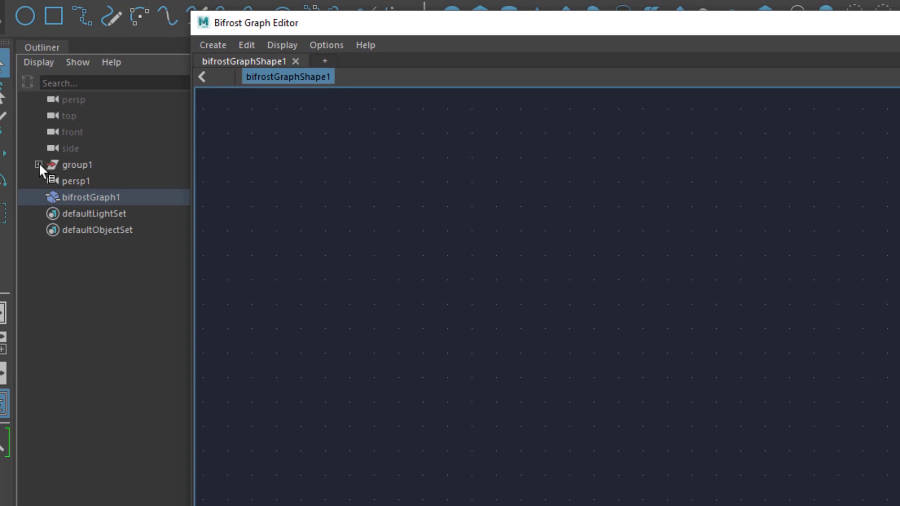
{"action": "left_click", "coordinate": [39, 165]}
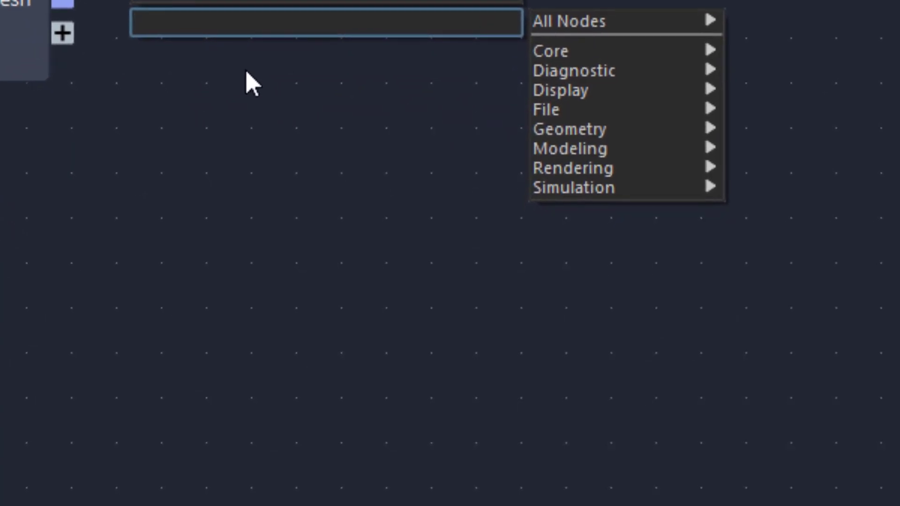
Step: Add basic_particles_graph and make it editable to explode it into nodes
{"action": "type", "text": "basic"}
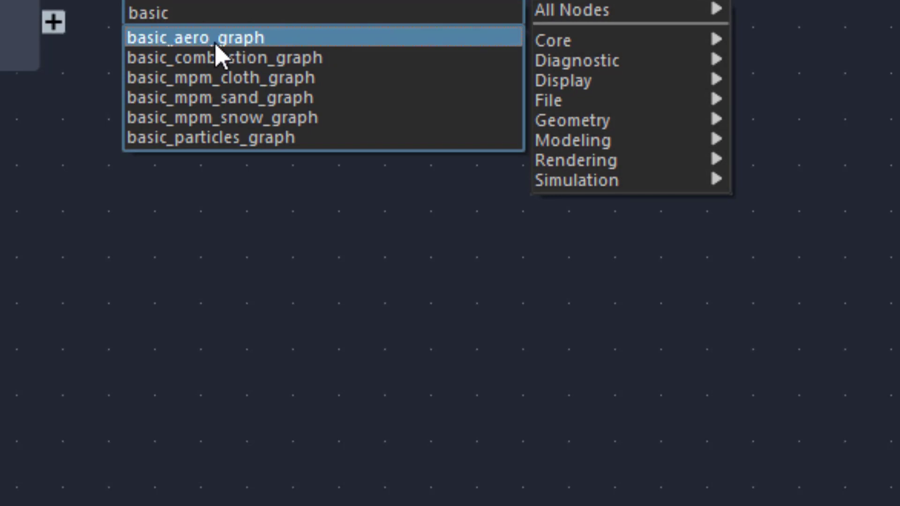
{"action": "mouse_move", "coordinate": [324, 118]}
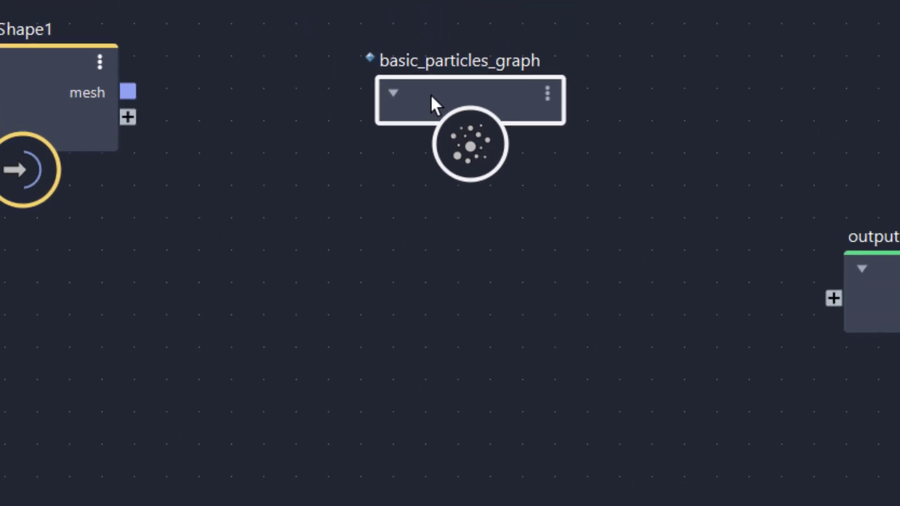
{"action": "right_click", "coordinate": [465, 101]}
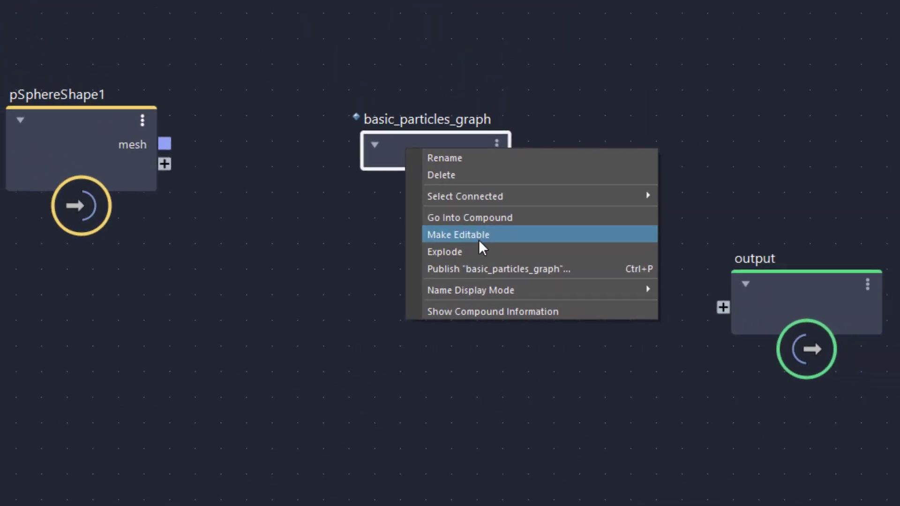
{"action": "left_click", "coordinate": [458, 234]}
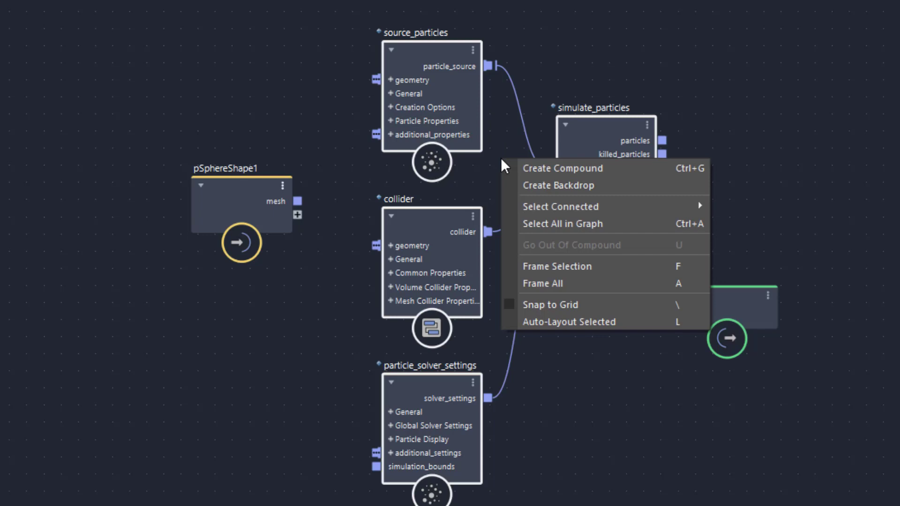
{"action": "mouse_move", "coordinate": [543, 181]}
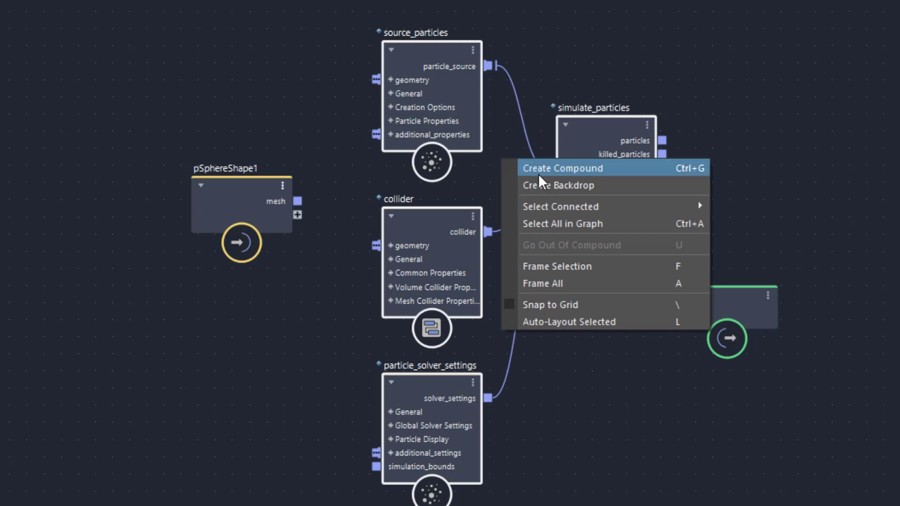
Step: Put the particle nodes on a backdrop and connect pSphereShape1 mesh to source_particles geometry
{"action": "left_click", "coordinate": [562, 168]}
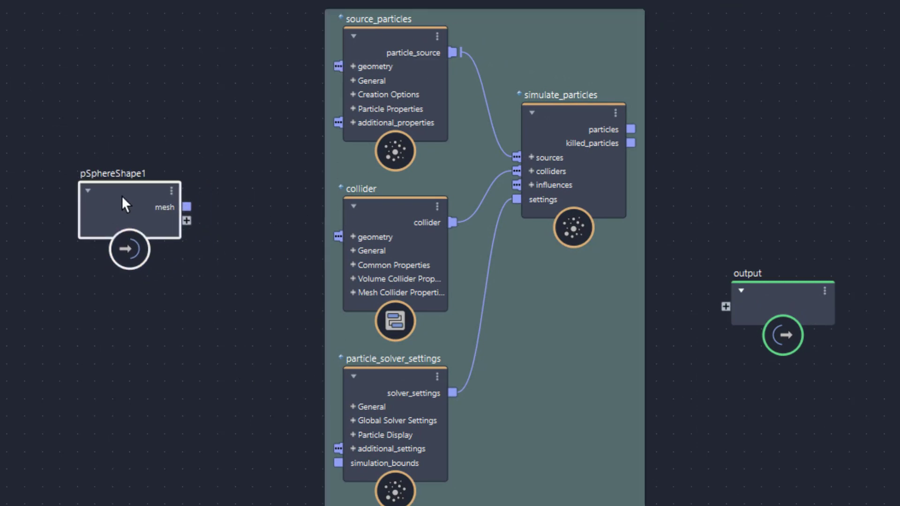
{"action": "left_click_drag", "start_coordinate": [187, 208], "coordinate": [214, 212]}
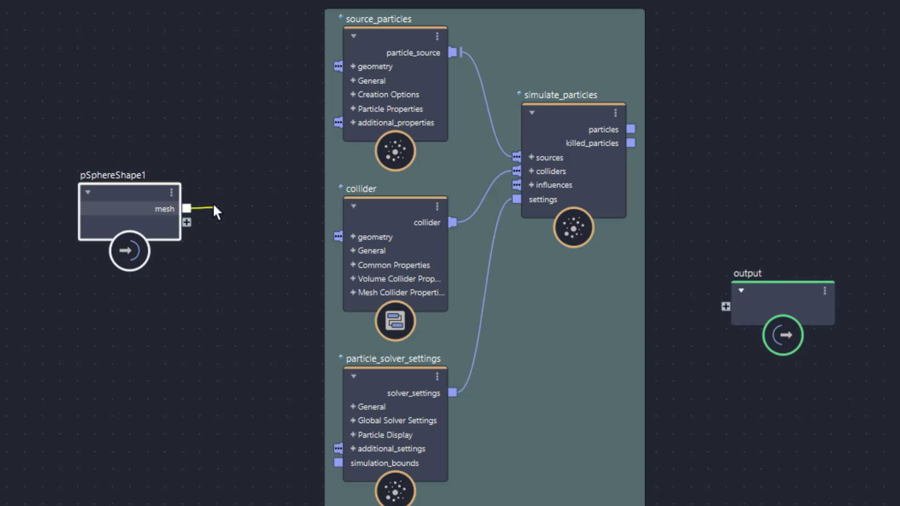
{"action": "left_click_drag", "start_coordinate": [191, 208], "coordinate": [251, 108]}
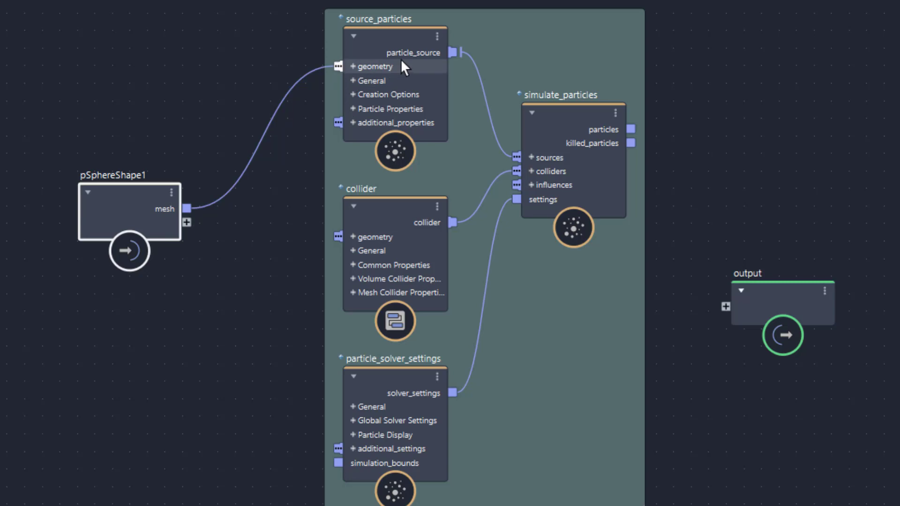
{"action": "mouse_move", "coordinate": [329, 102]}
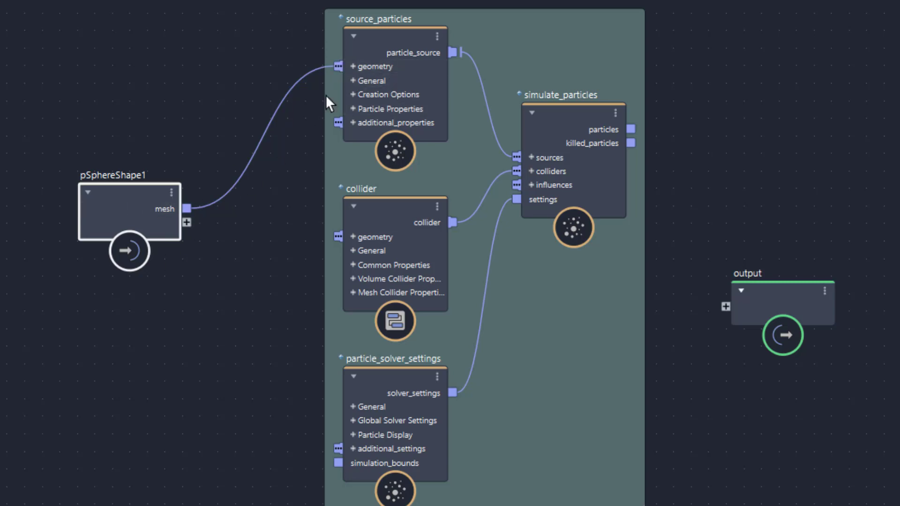
{"action": "mouse_move", "coordinate": [124, 296]}
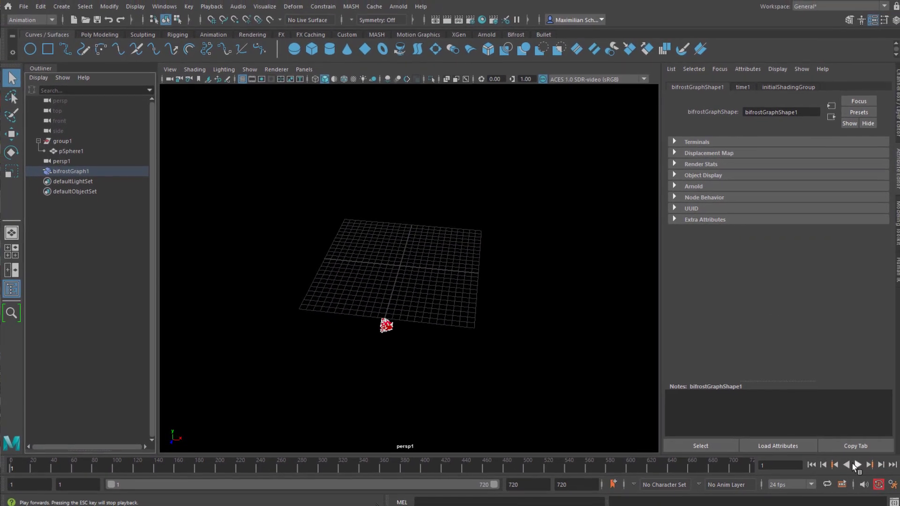
Step: Play the simulation to see particles trail from the sphere, then stop playback
{"action": "left_click", "coordinate": [856, 465]}
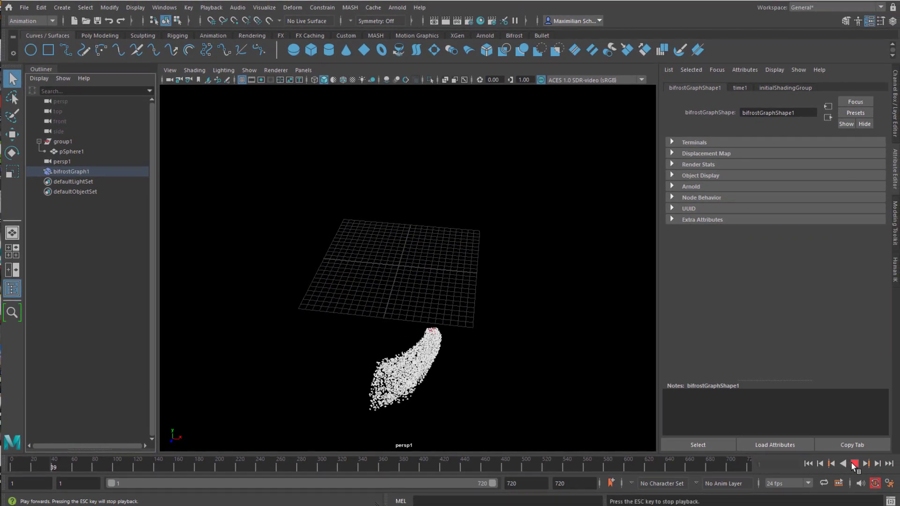
{"action": "left_click", "coordinate": [854, 465]}
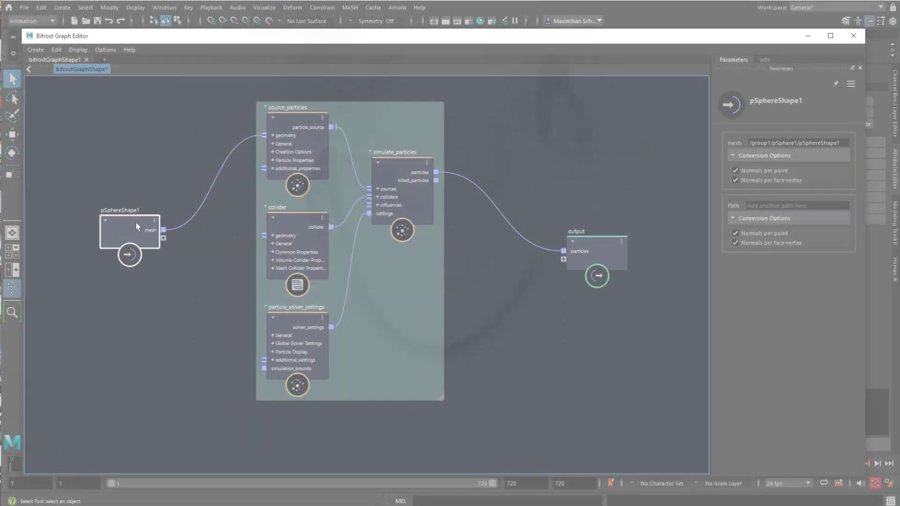
Step: Search 'fra' in the graph and add a fractal_noise_field node
{"action": "left_click", "coordinate": [217, 224]}
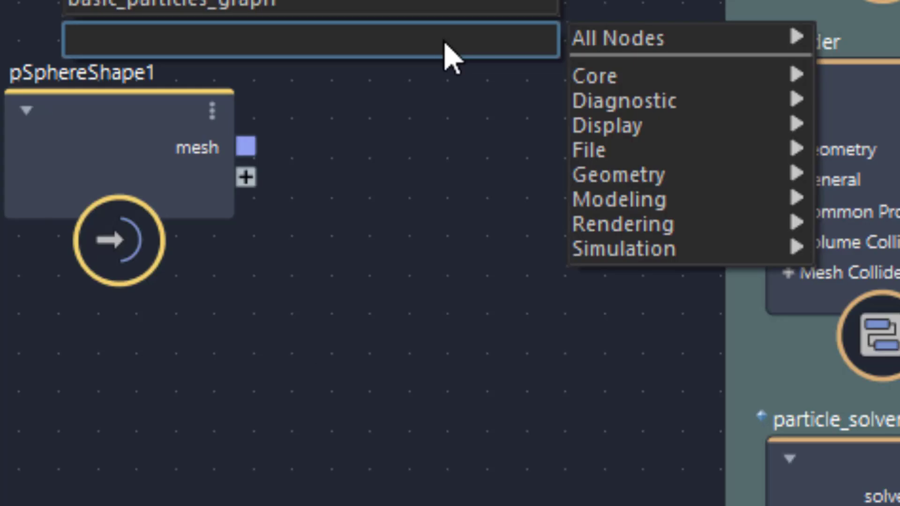
{"action": "mouse_move", "coordinate": [408, 63]}
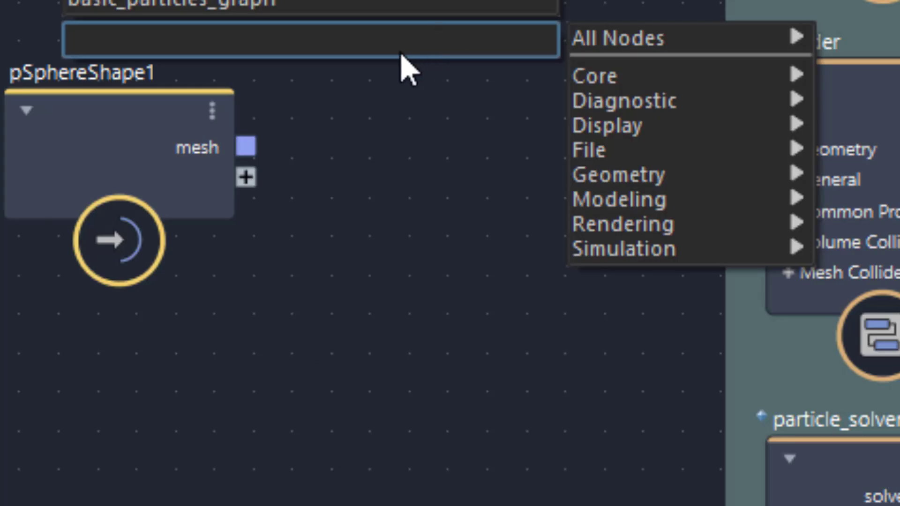
{"action": "type", "text": "fra"}
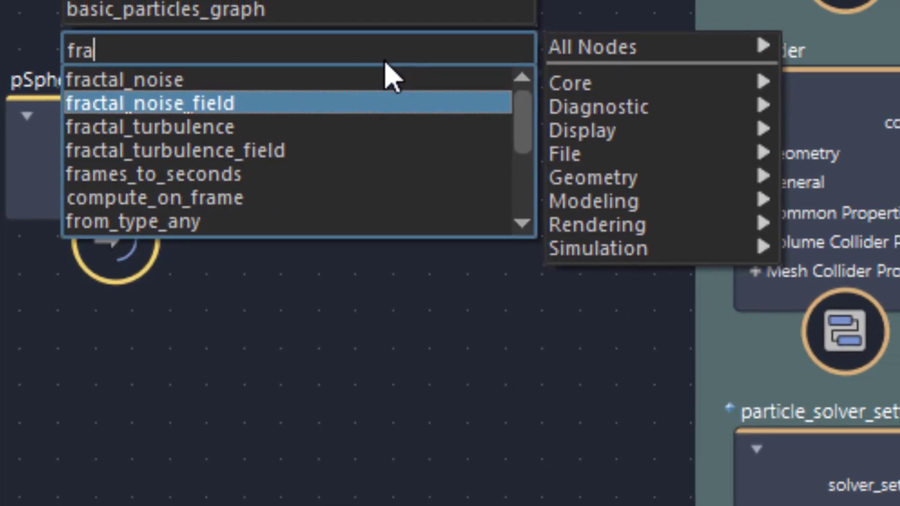
{"action": "left_click", "coordinate": [152, 102]}
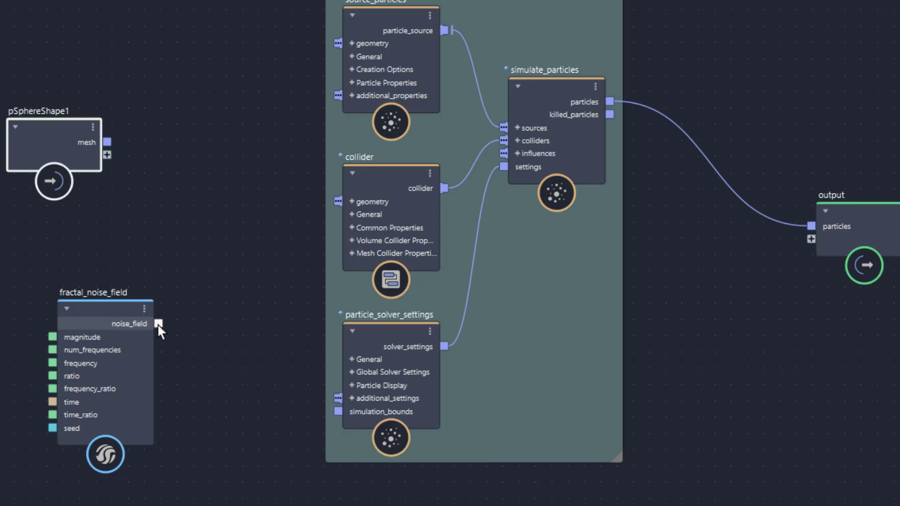
{"action": "mouse_move", "coordinate": [161, 332]}
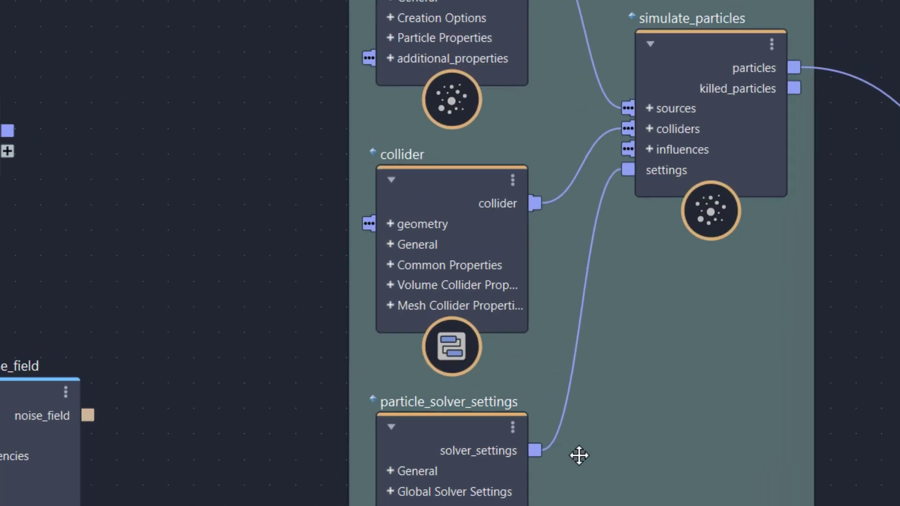
Step: Connect noise_field to source_particles speed and pSphereShape1 mesh to its geometry
{"action": "left_click_drag", "start_coordinate": [579, 455], "coordinate": [656, 402]}
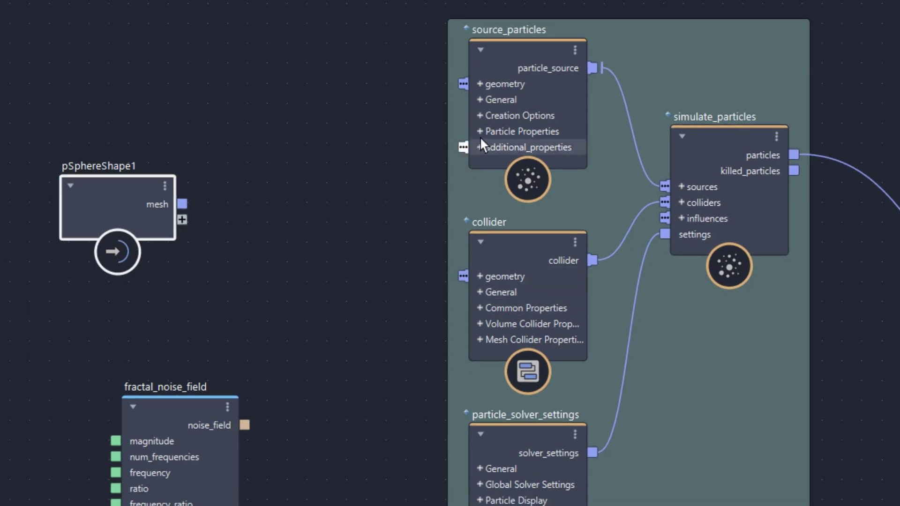
{"action": "left_click", "coordinate": [520, 131]}
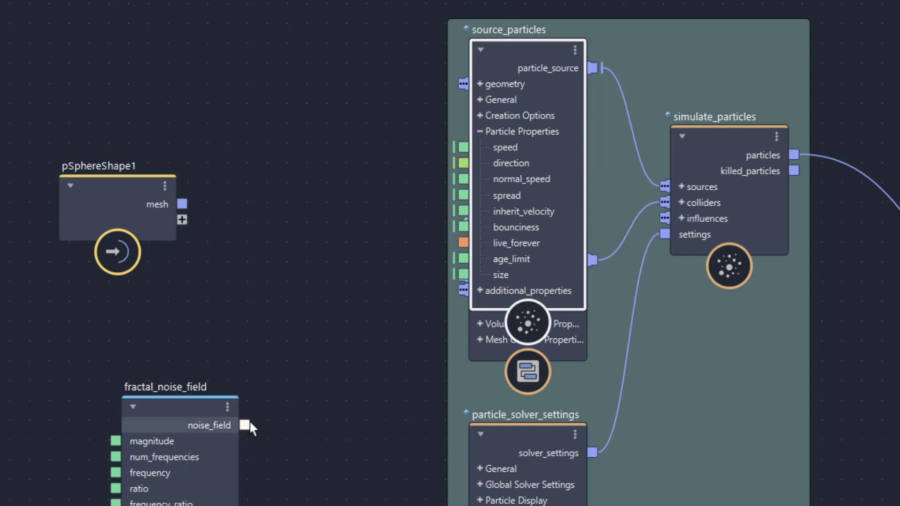
{"action": "left_click_drag", "start_coordinate": [245, 425], "coordinate": [414, 179]}
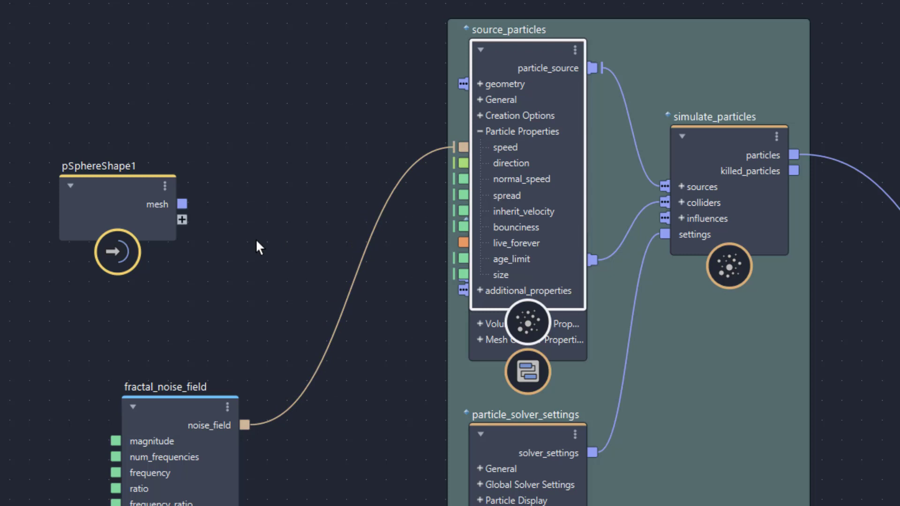
{"action": "left_click_drag", "start_coordinate": [183, 204], "coordinate": [438, 83]}
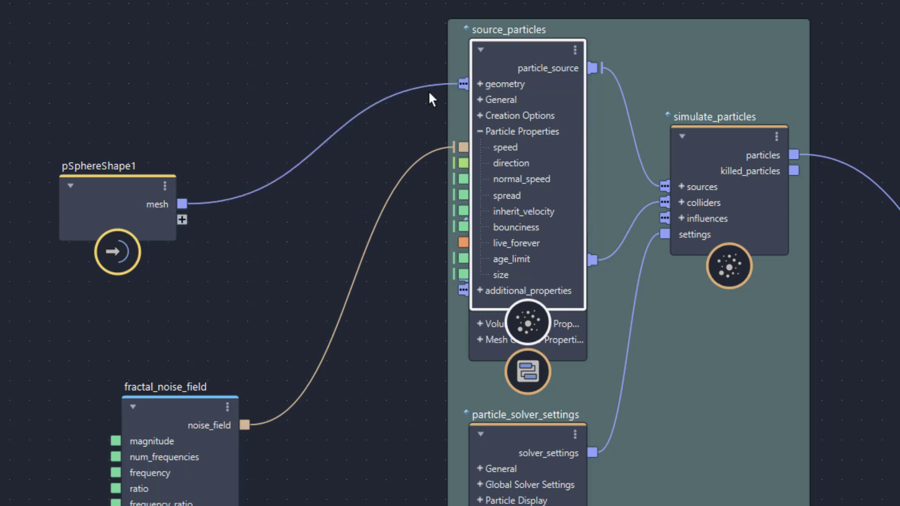
{"action": "mouse_move", "coordinate": [314, 210]}
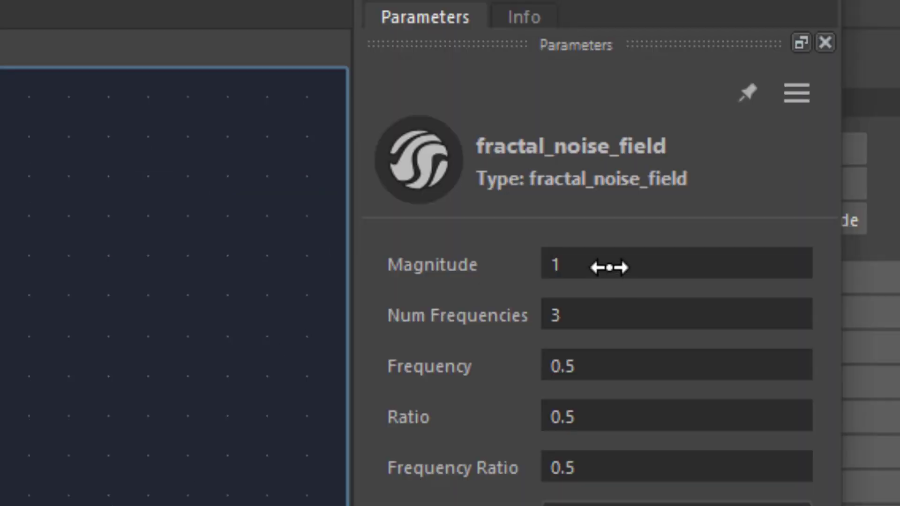
{"action": "mouse_move", "coordinate": [623, 325]}
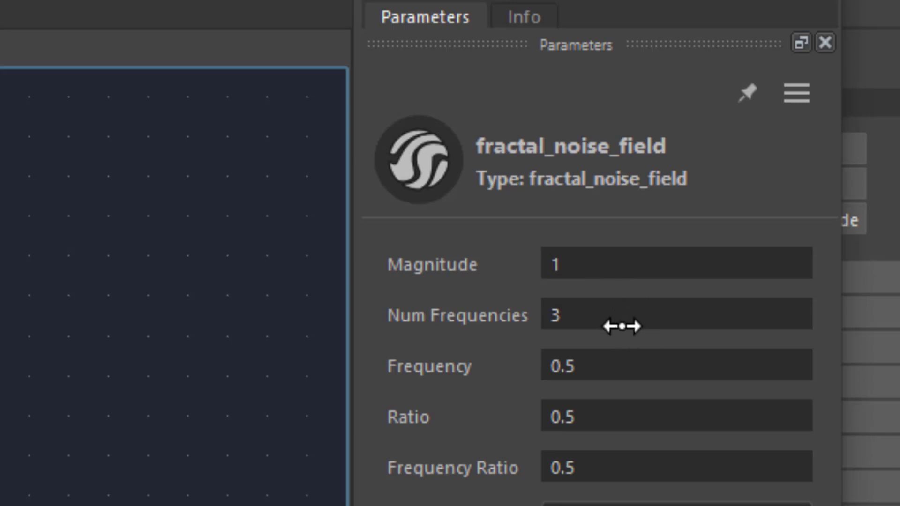
{"action": "mouse_move", "coordinate": [632, 373]}
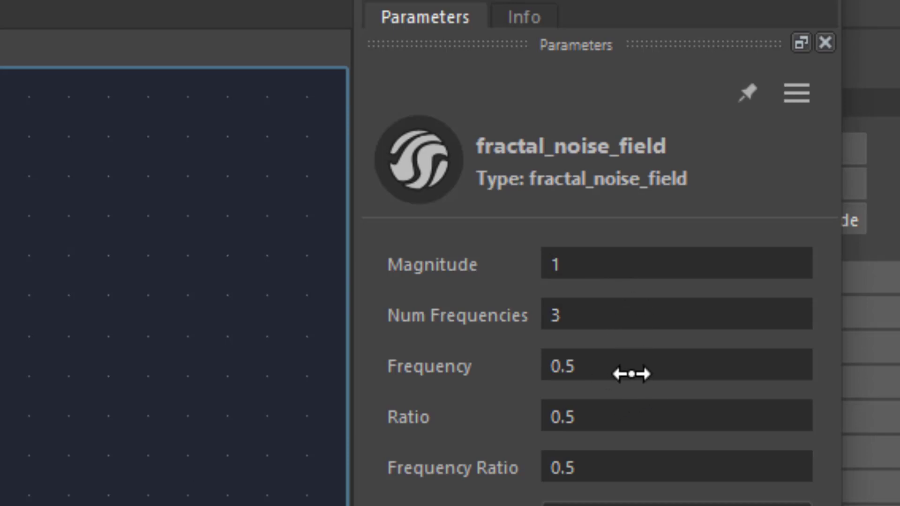
{"action": "mouse_move", "coordinate": [532, 415]}
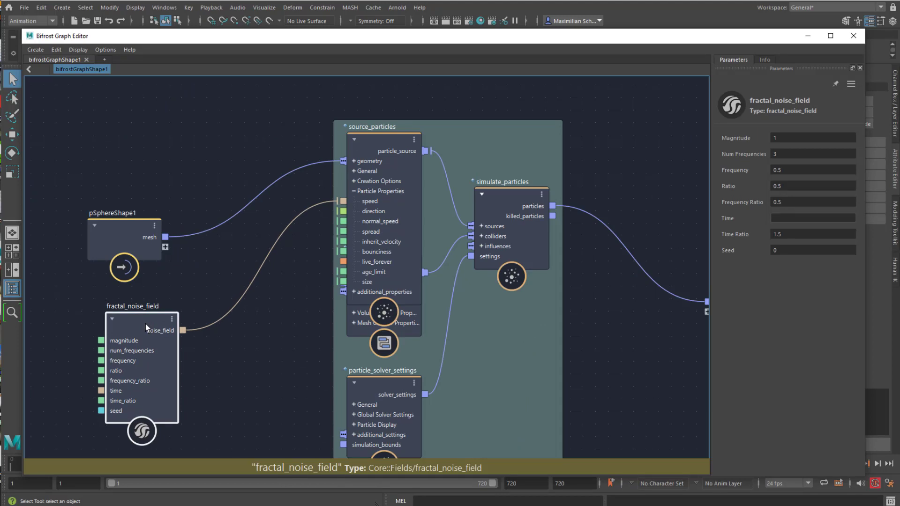
Step: Connect noise_field to the source_particles spread input and select the Magnitude field
{"action": "left_click", "coordinate": [182, 330]}
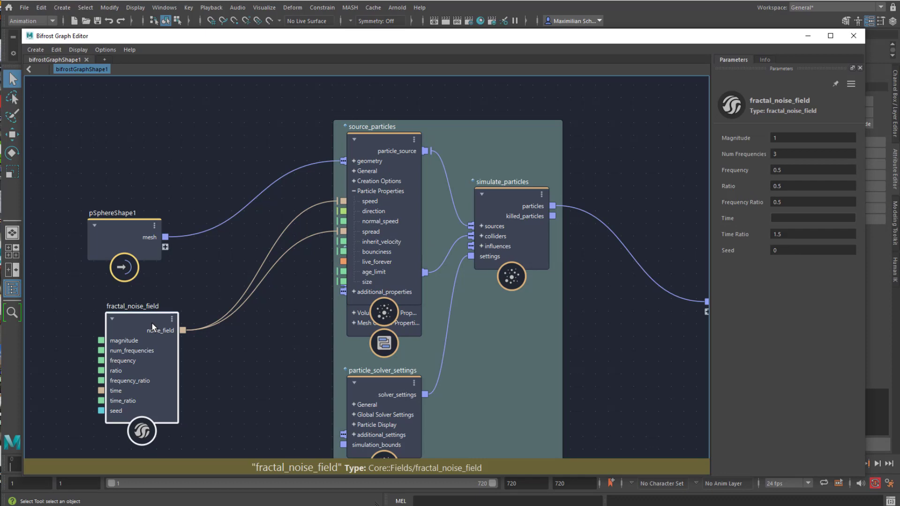
{"action": "left_click", "coordinate": [813, 137]}
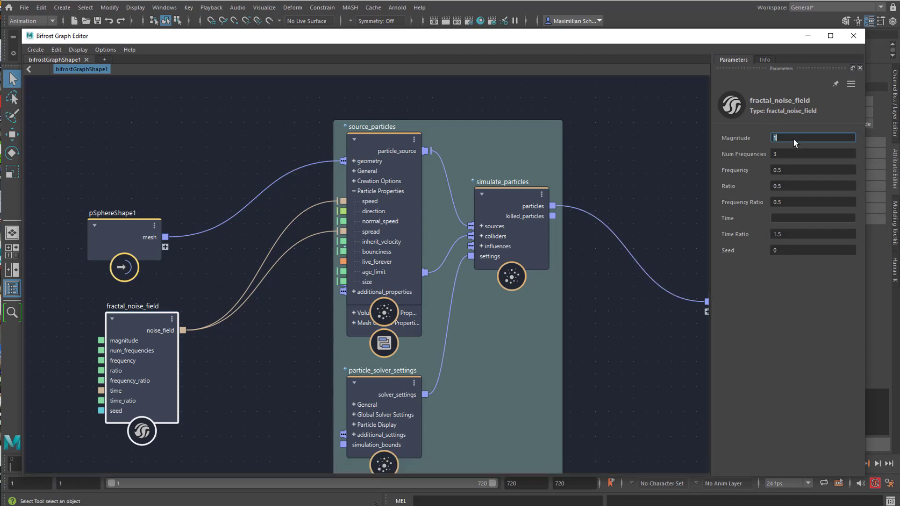
Step: Set the fractal noise Magnitude to 3 and minimize the Bifrost Graph Editor
{"action": "type", "text": "10"}
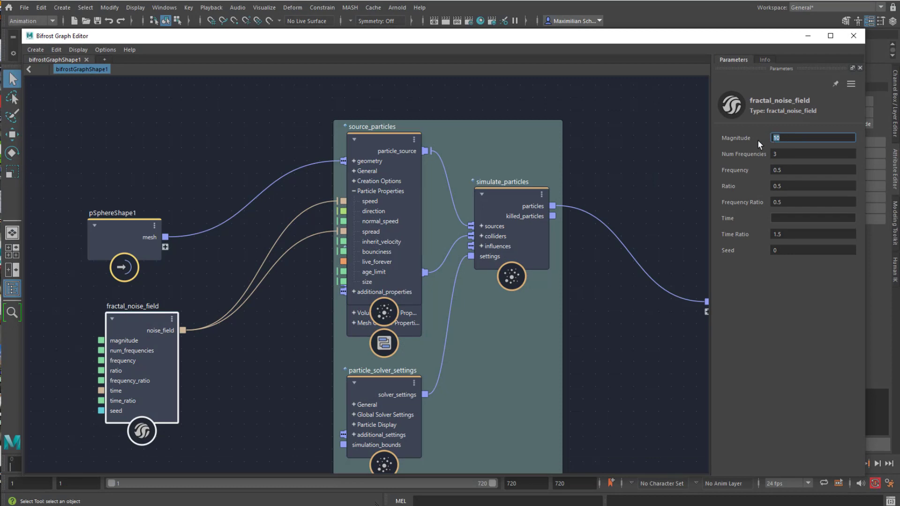
{"action": "type", "text": "3"}
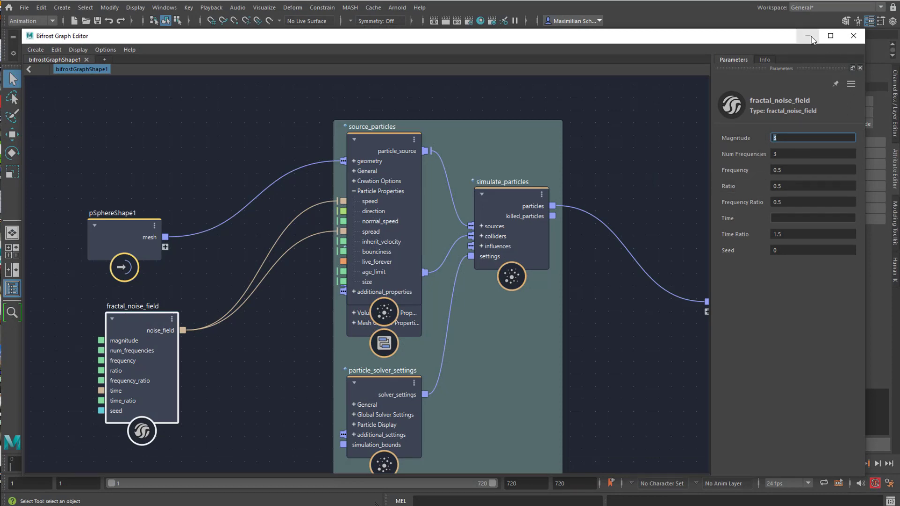
{"action": "left_click", "coordinate": [808, 36]}
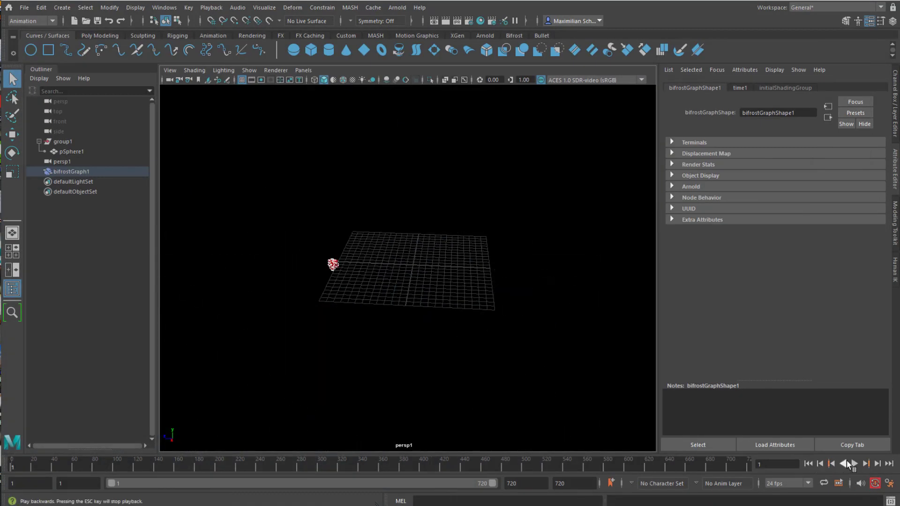
Step: Play back the timeline to preview the noise-driven particle simulation
{"action": "left_click", "coordinate": [852, 464]}
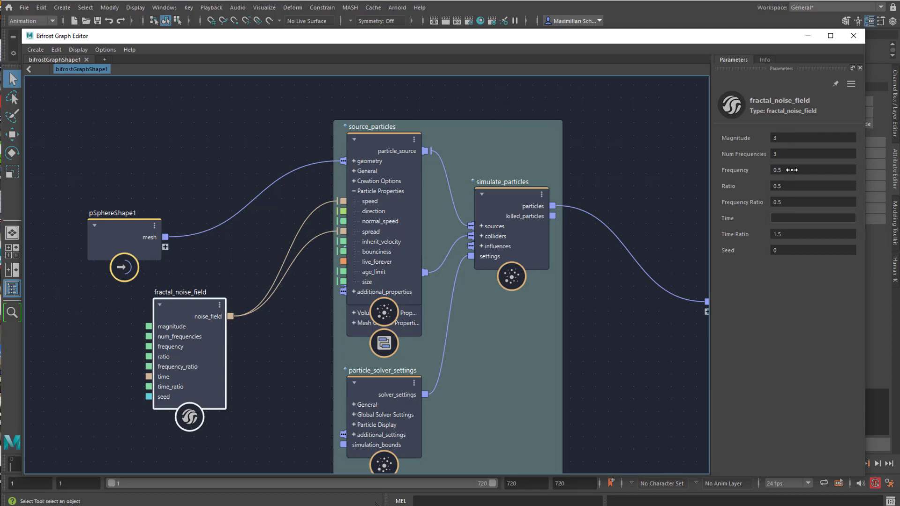
{"action": "mouse_move", "coordinate": [377, 262]}
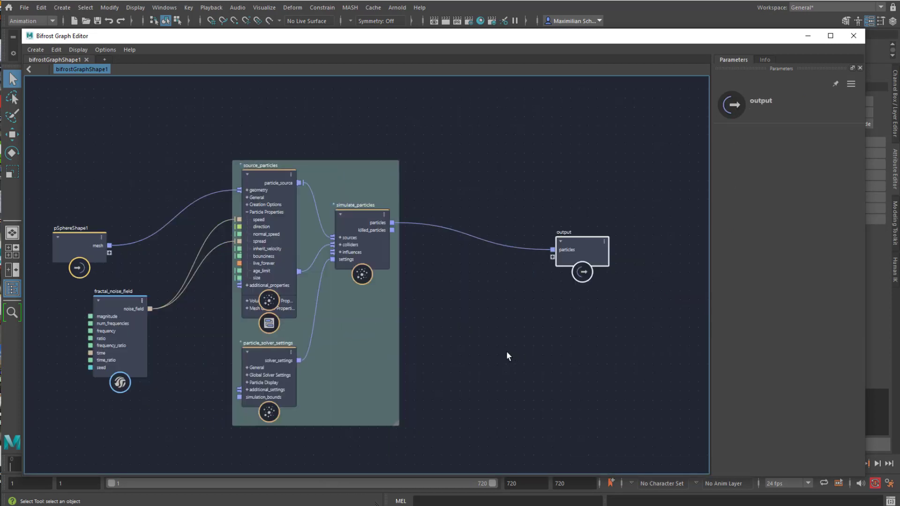
{"action": "mouse_move", "coordinate": [483, 352]}
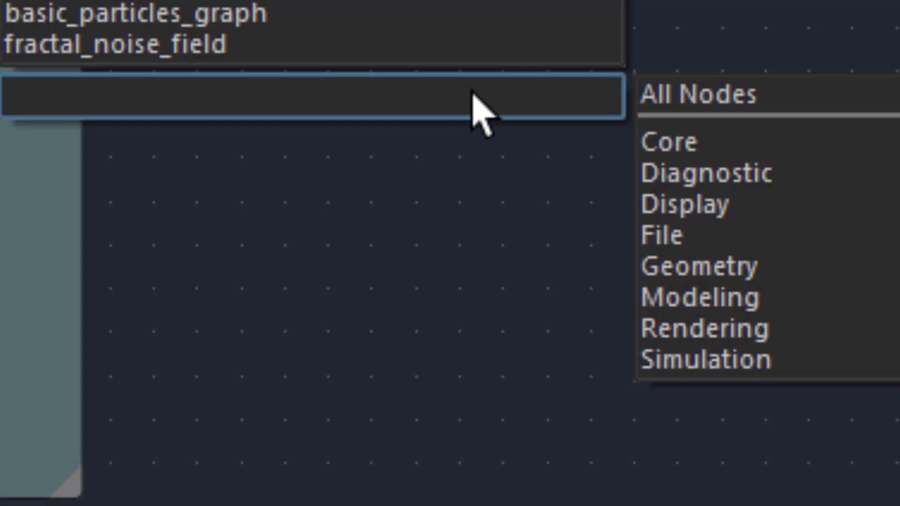
Step: Search 'surf' to create a standard_surface_mat node in the Bifrost graph
{"action": "type", "text": "surf"}
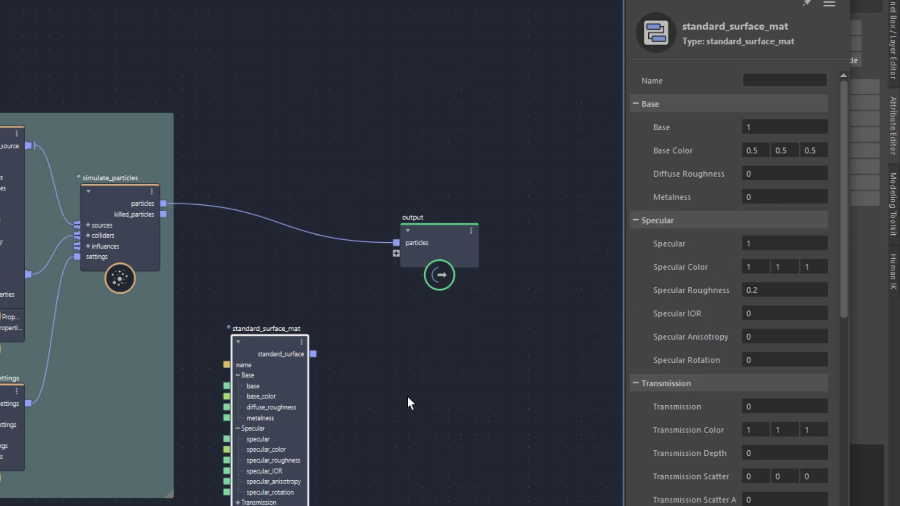
{"action": "mouse_move", "coordinate": [402, 399]}
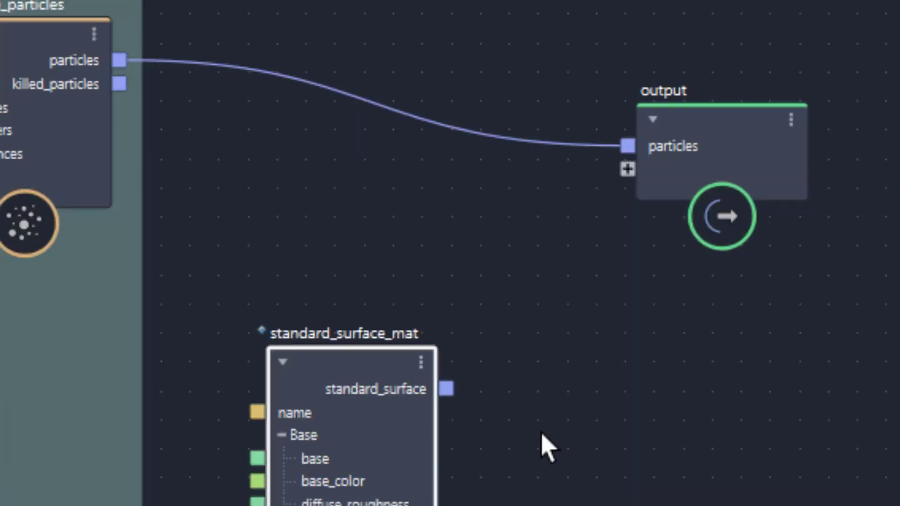
{"action": "mouse_move", "coordinate": [602, 481]}
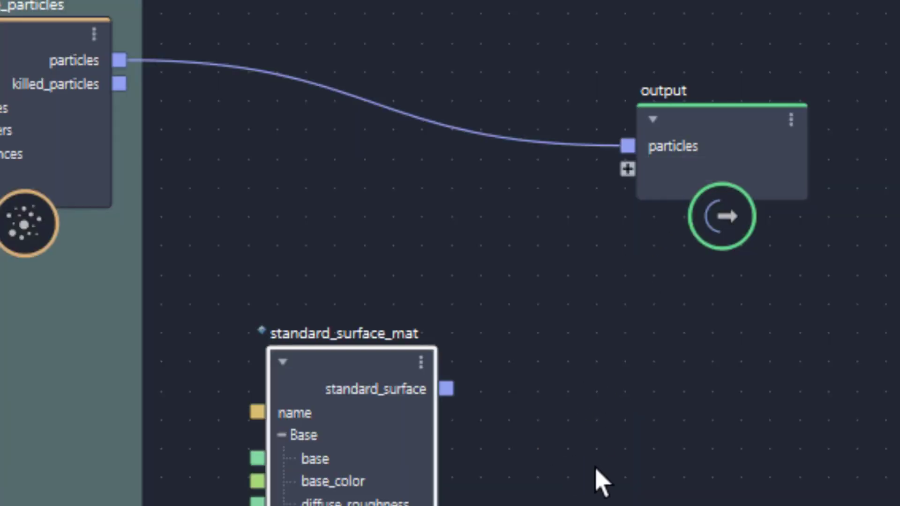
Step: Search 'assig' in the node search and create an assign_material node
{"action": "left_click", "coordinate": [350, 362]}
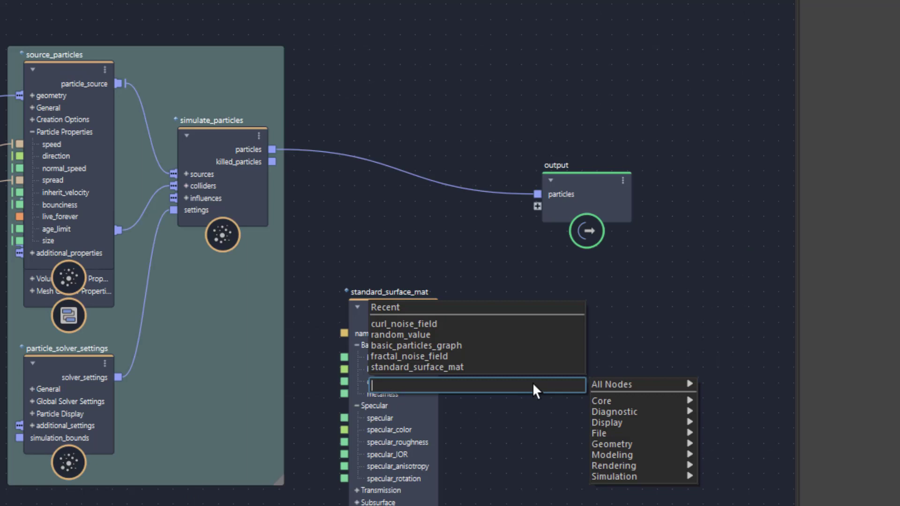
{"action": "type", "text": "assig"}
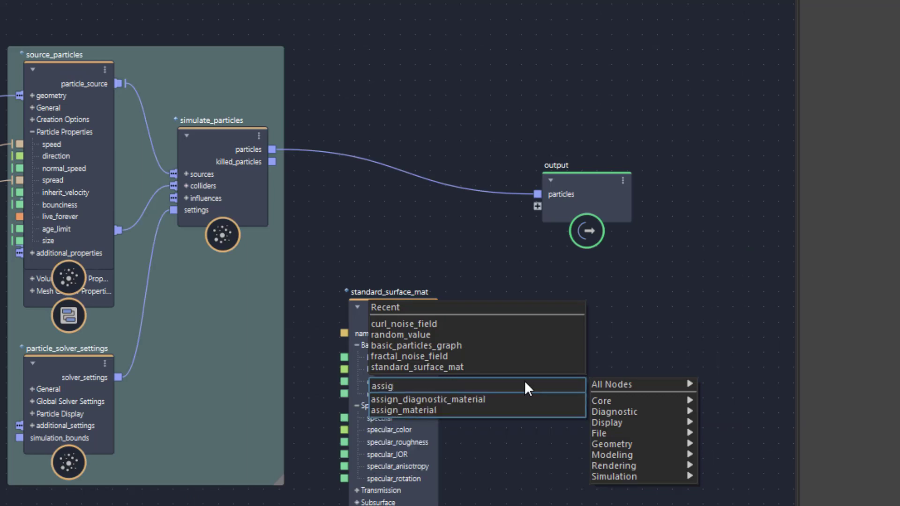
{"action": "left_click", "coordinate": [420, 410]}
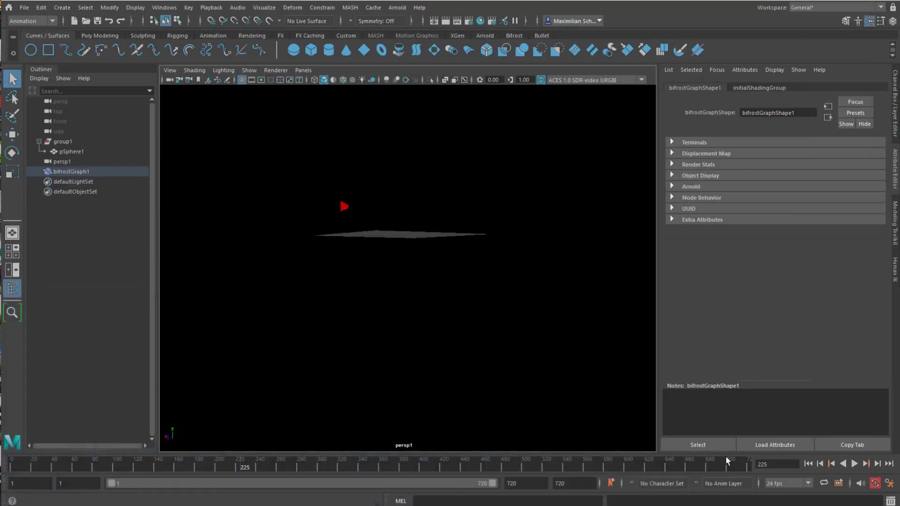
Step: Wire particles and standard surface into assign_material, feed output, and delete the old particles port
{"action": "left_click", "coordinate": [854, 464]}
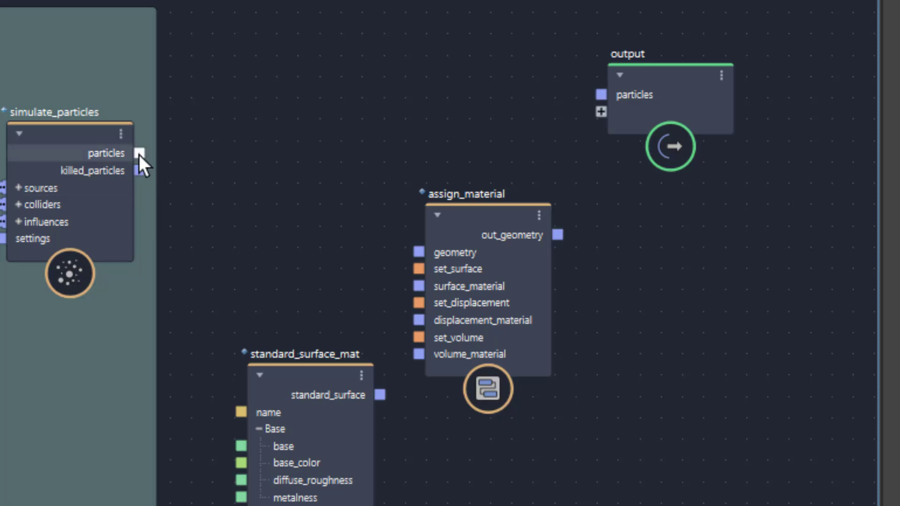
{"action": "left_click_drag", "start_coordinate": [140, 153], "coordinate": [418, 252]}
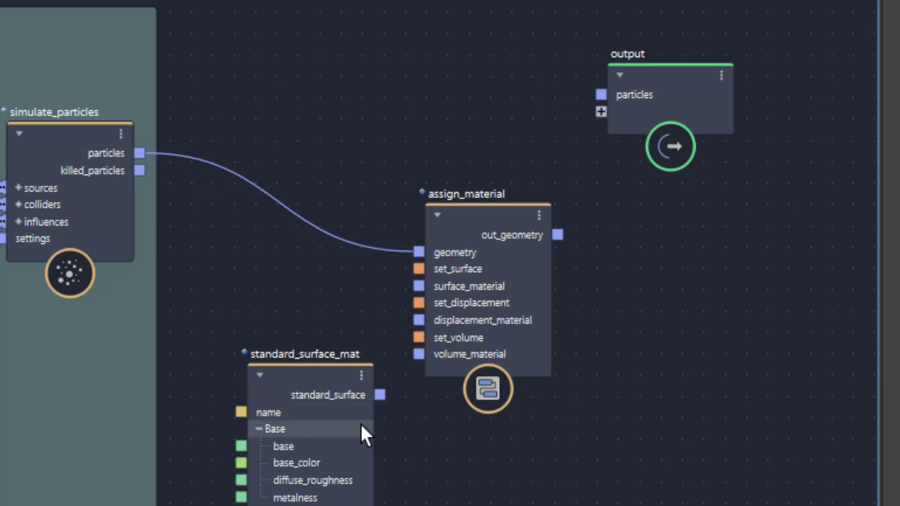
{"action": "left_click_drag", "start_coordinate": [380, 395], "coordinate": [384, 342]}
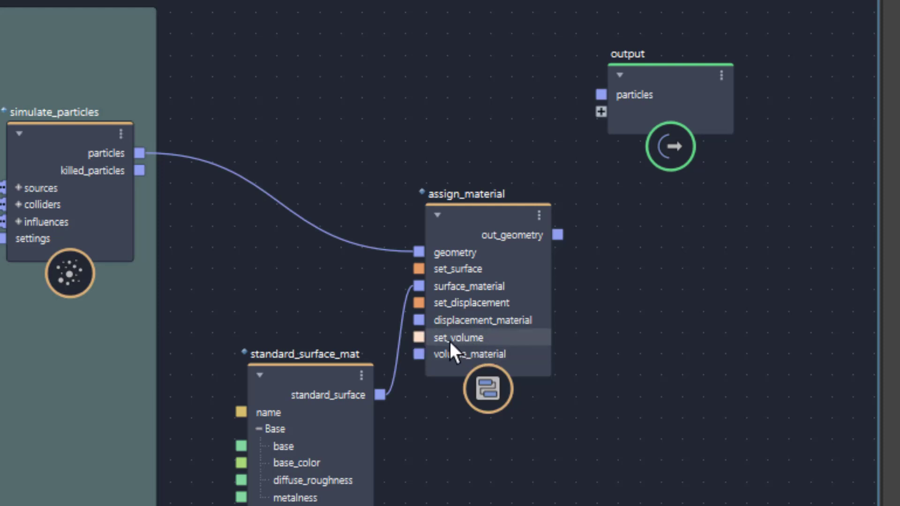
{"action": "mouse_move", "coordinate": [566, 257]}
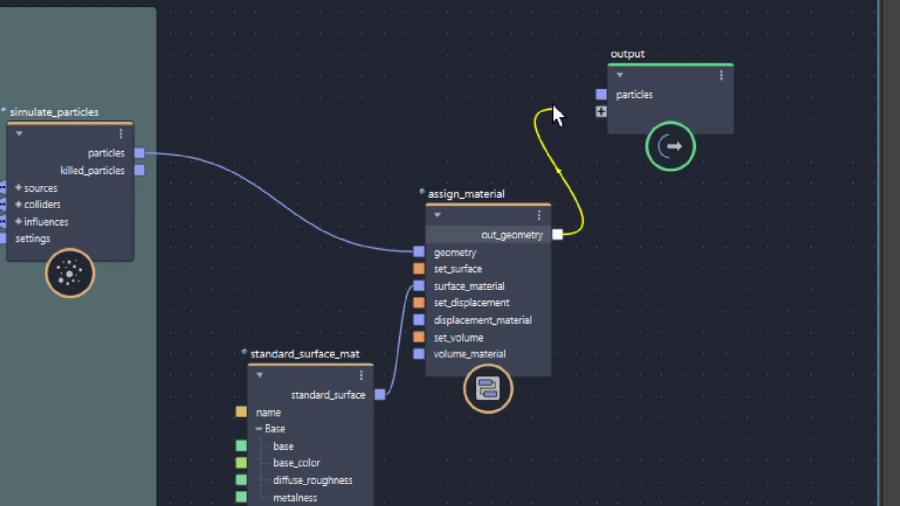
{"action": "left_click_drag", "start_coordinate": [560, 235], "coordinate": [601, 112]}
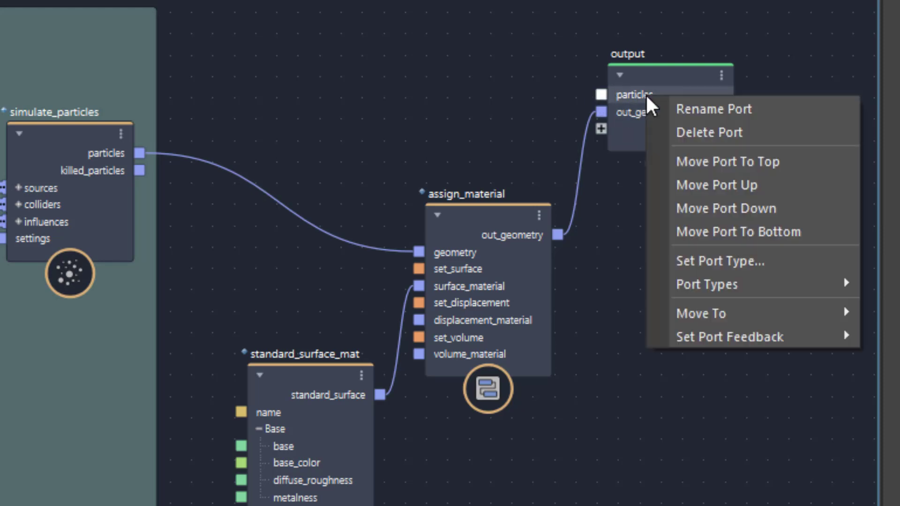
{"action": "left_click", "coordinate": [709, 133]}
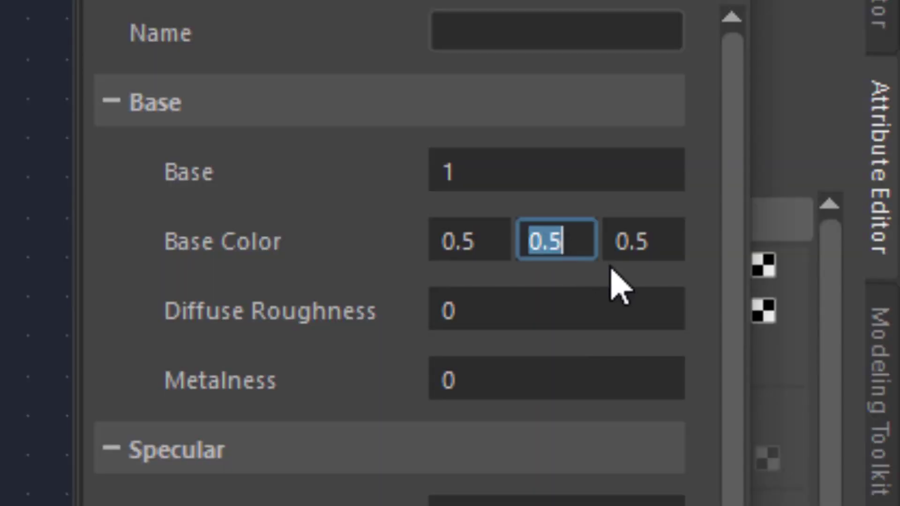
Step: Set the standard surface Base Color green channel to 0 for violet particles
{"action": "type", "text": "0"}
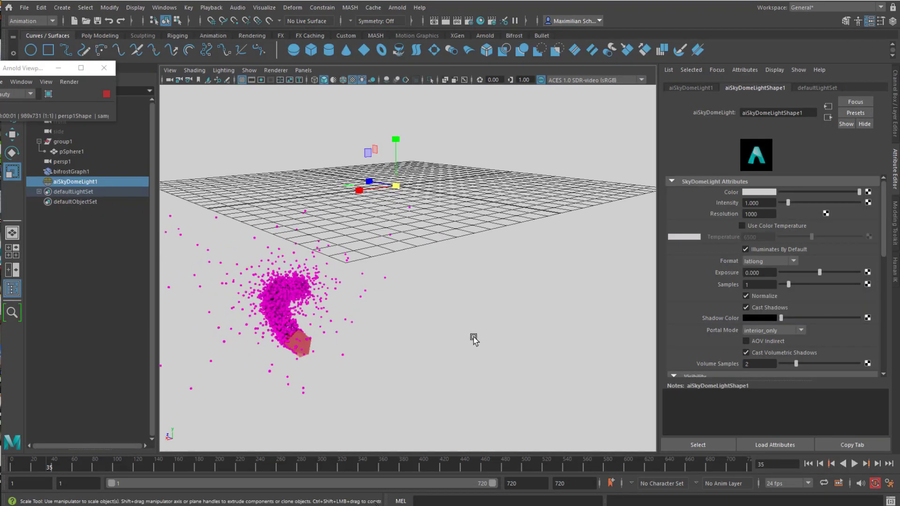
{"action": "mouse_move", "coordinate": [453, 351]}
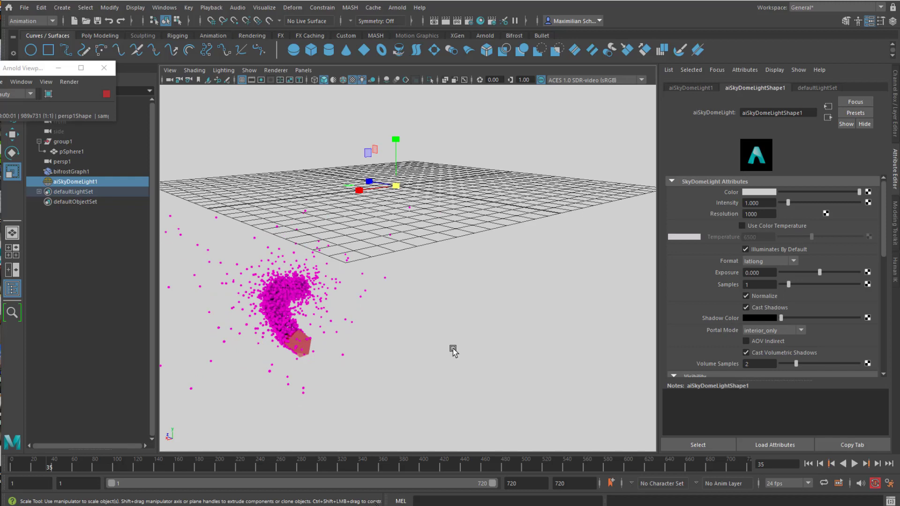
{"action": "mouse_move", "coordinate": [461, 334]}
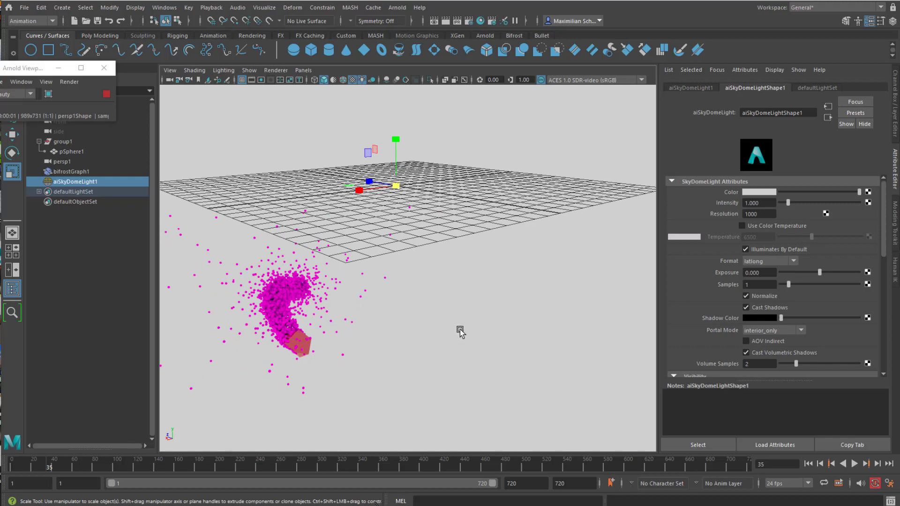
{"action": "mouse_move", "coordinate": [406, 334]}
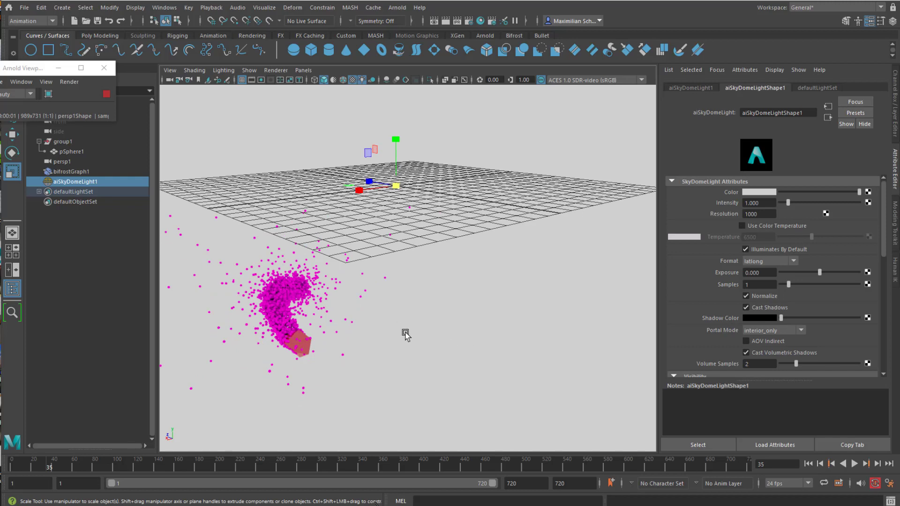
{"action": "mouse_move", "coordinate": [471, 325]}
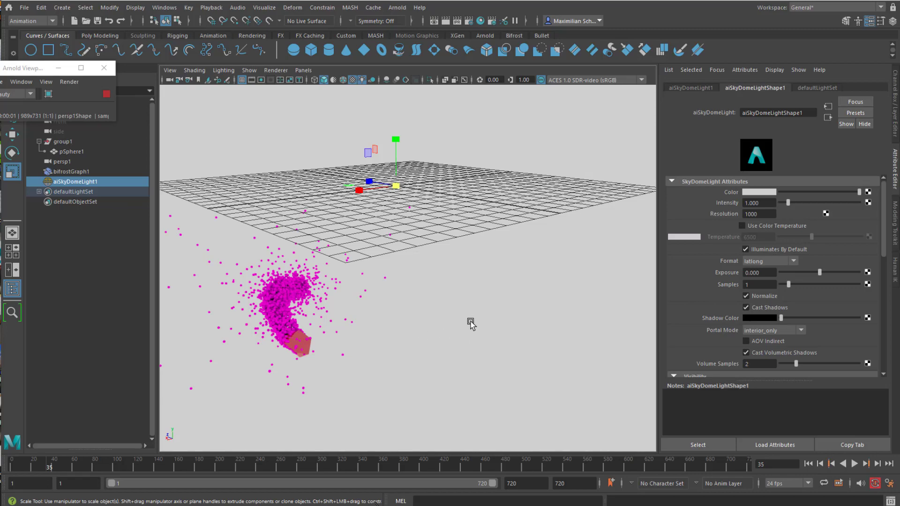